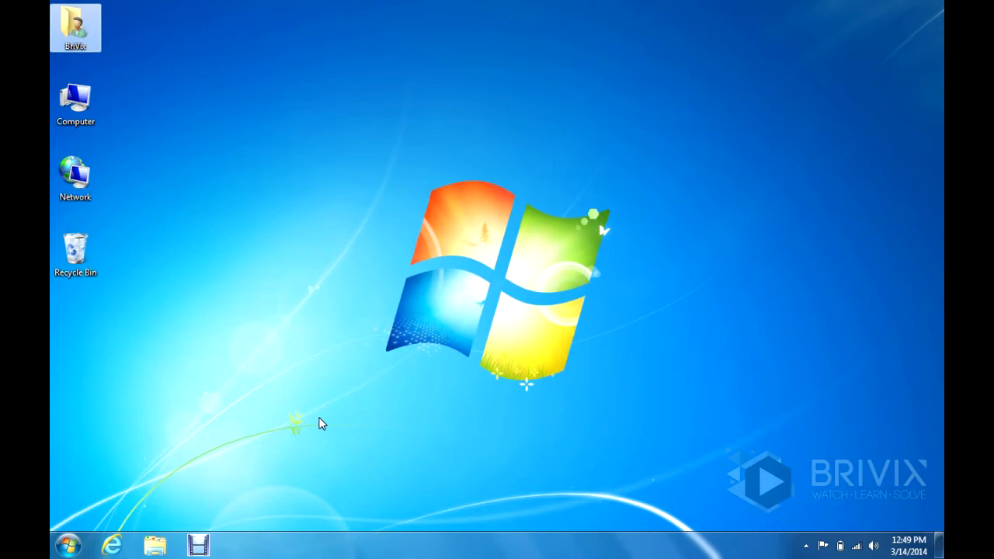
mouse_move(335, 422)
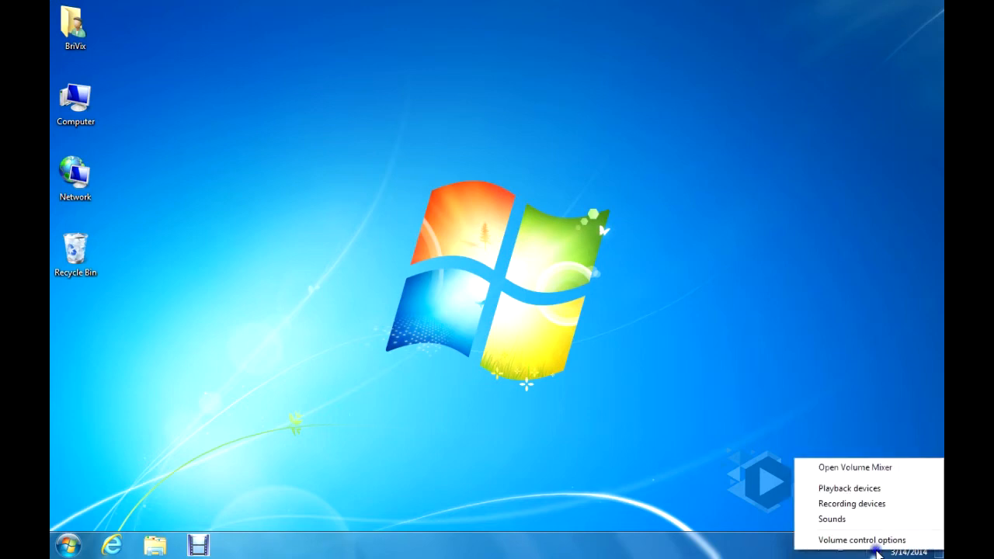
mouse_move(814, 513)
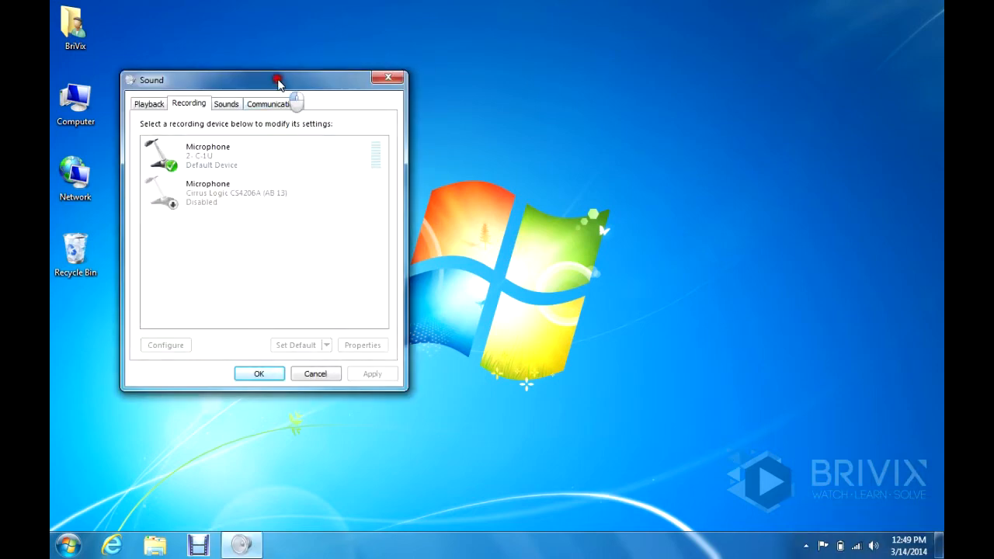
Step: Drag the Sound dialog by its title bar toward the centre of the desktop
left_click_drag(278, 81, 406, 123)
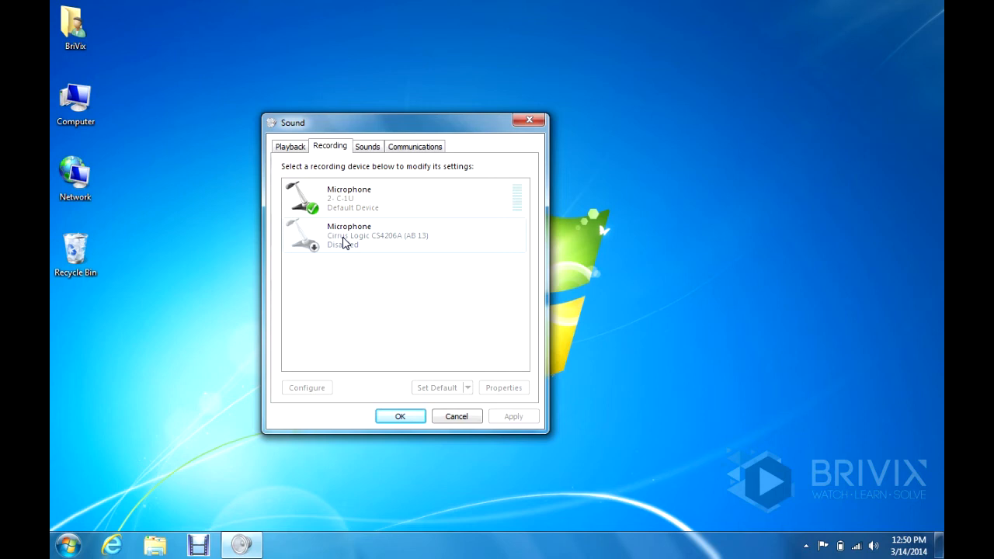
mouse_move(358, 273)
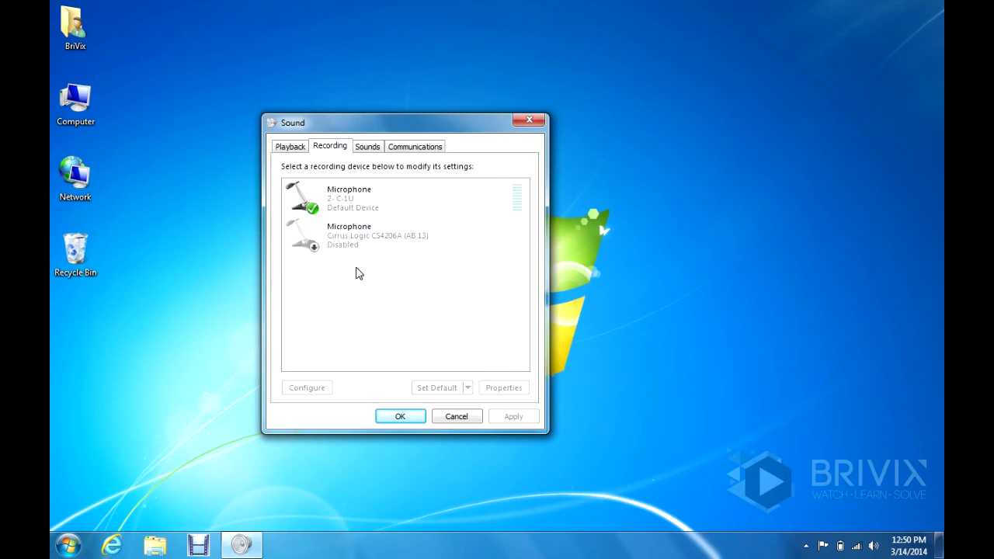
right_click(347, 236)
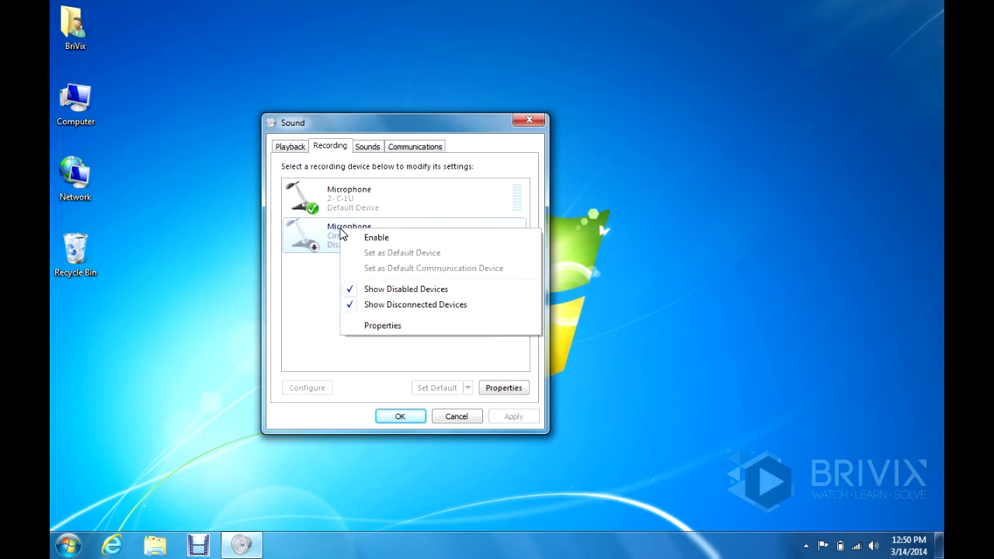
right_click(349, 199)
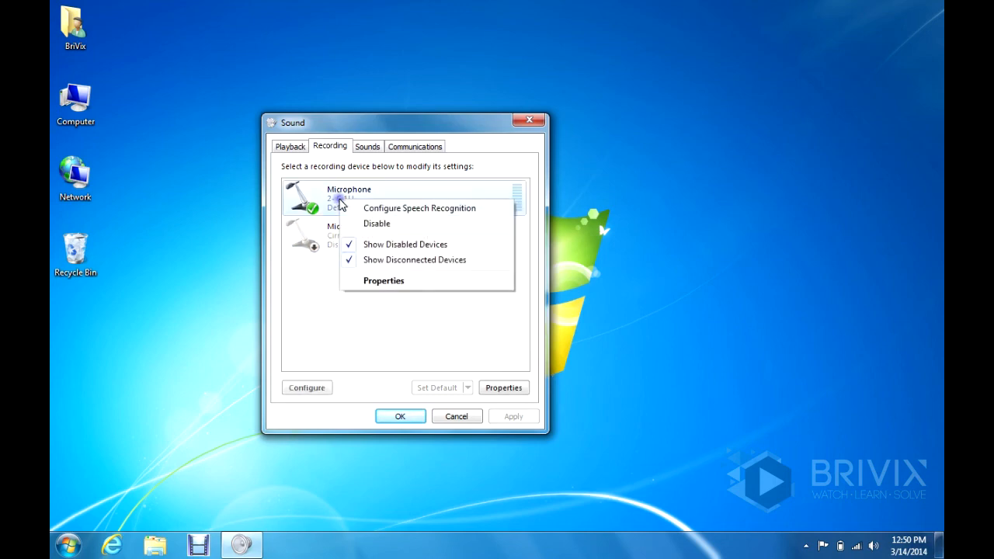
mouse_move(360, 227)
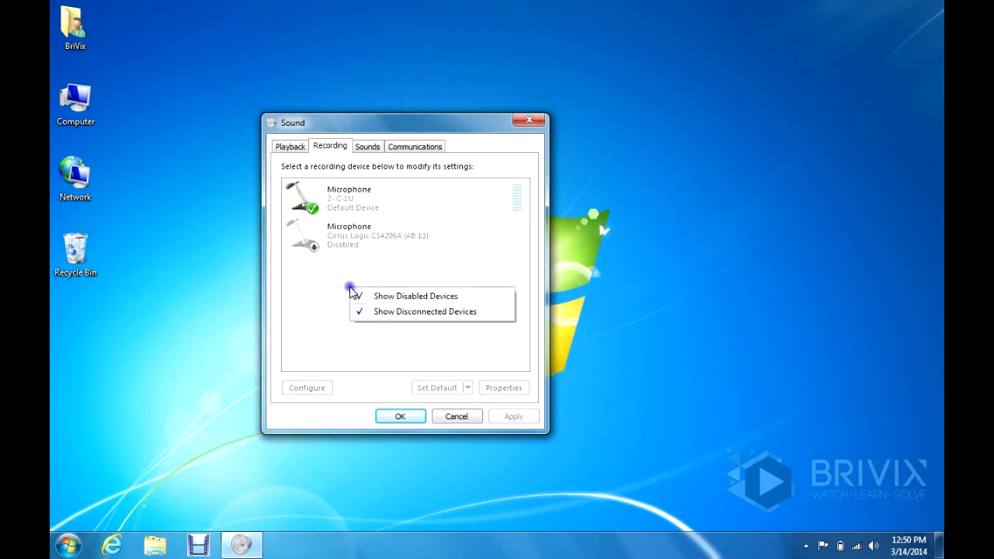
left_click(359, 295)
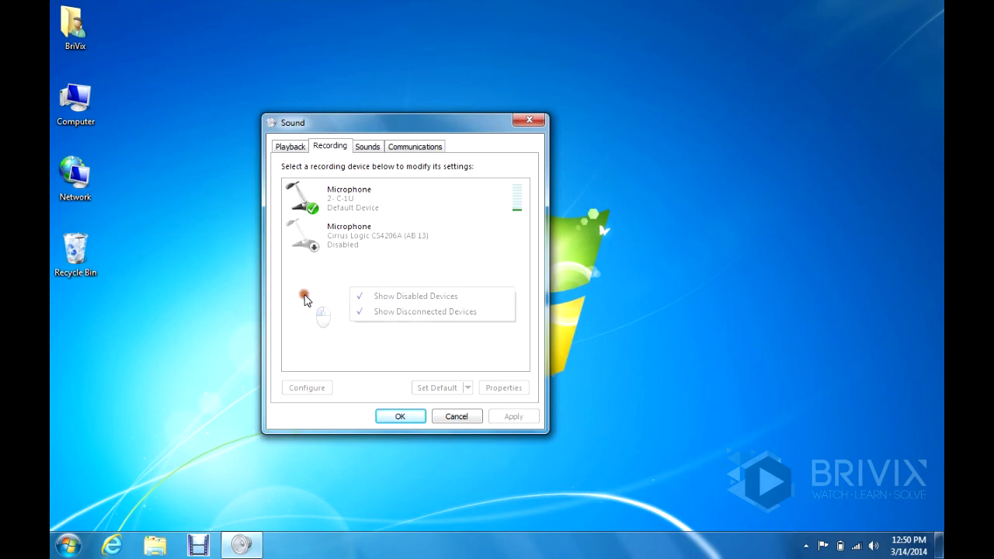
left_click(351, 305)
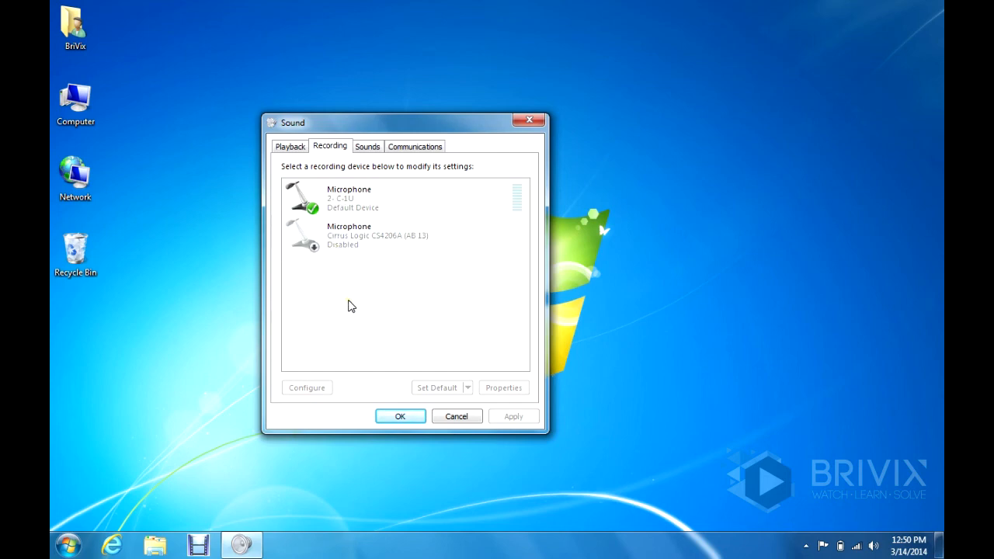